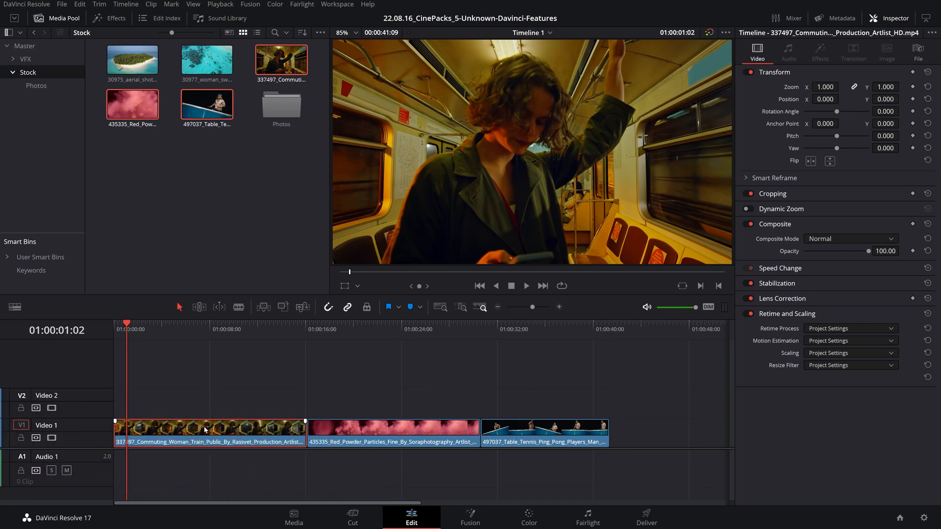
# Step: Drag the train clip so it sits right after the red powder clip on V1
pyautogui.moveTo(207, 432); pyautogui.dragTo(294, 371)
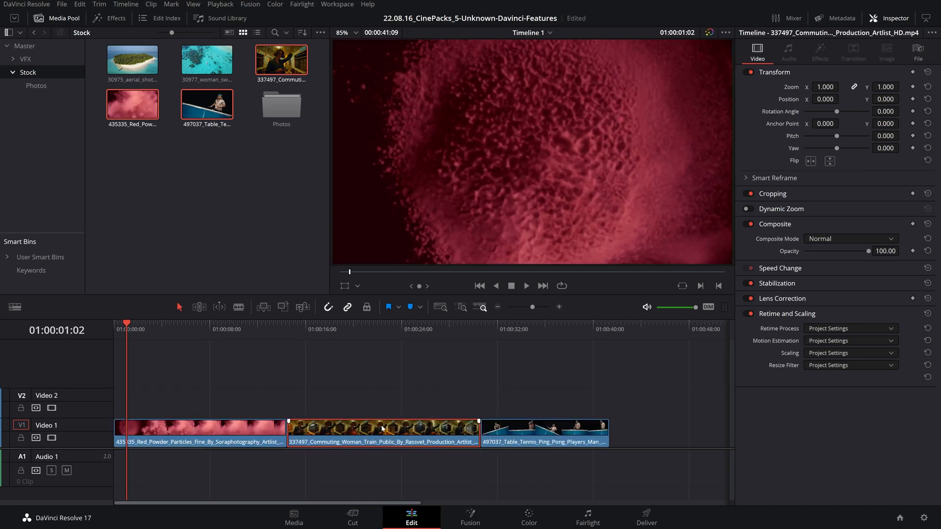
pyautogui.moveTo(382, 432); pyautogui.dragTo(534, 432)
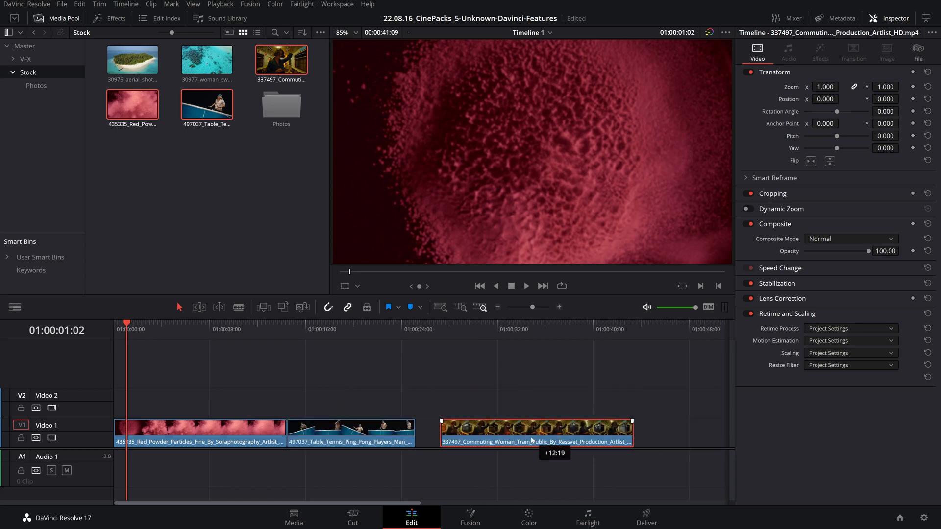
pyautogui.moveTo(534, 432); pyautogui.dragTo(510, 432)
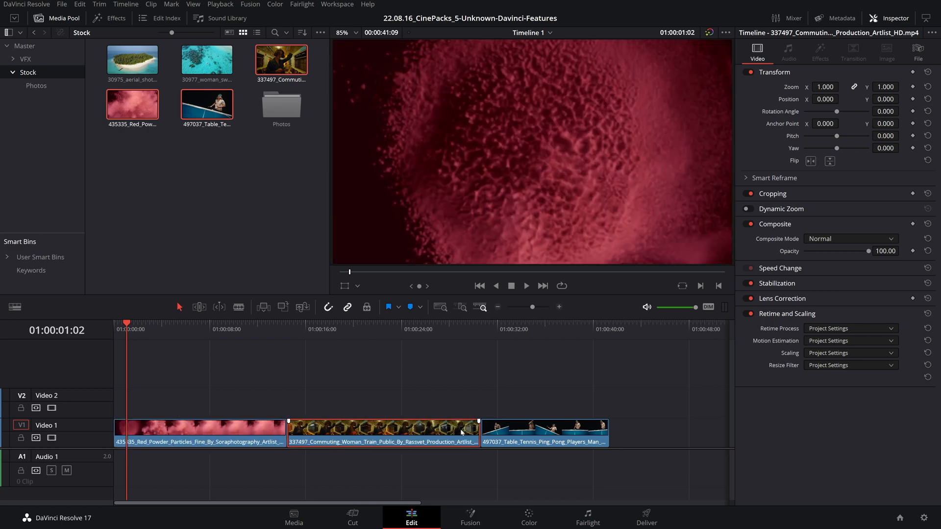
# Step: Place the playhead on the train clip to trim it shorter before table tennis
pyautogui.click(286, 329)
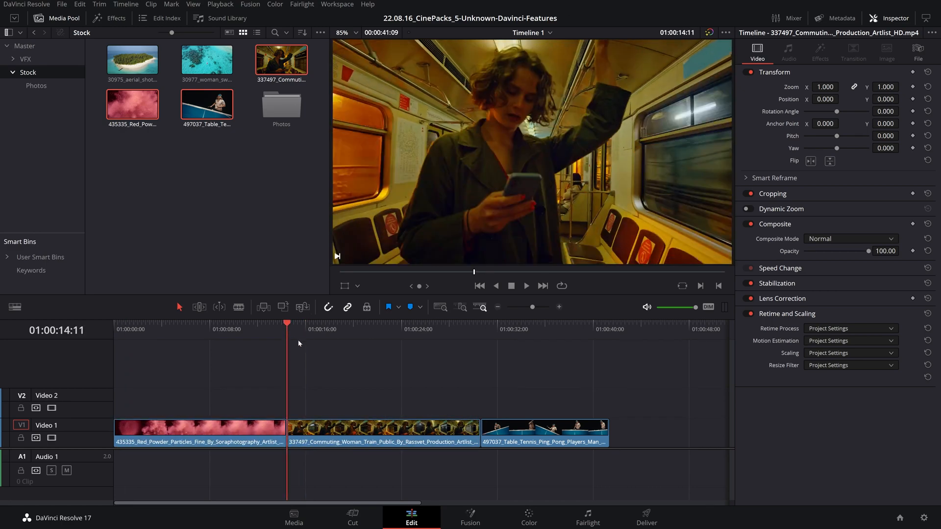
pyautogui.click(324, 329)
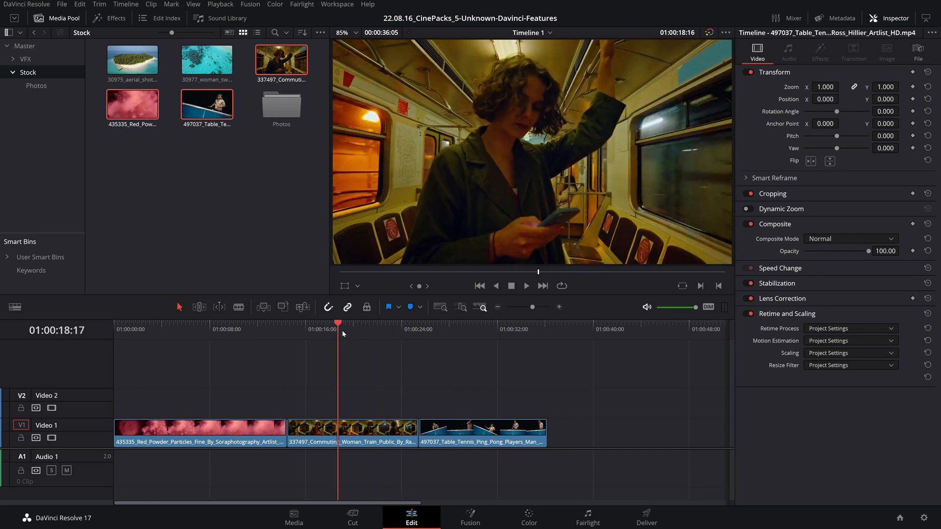
pyautogui.click(268, 329)
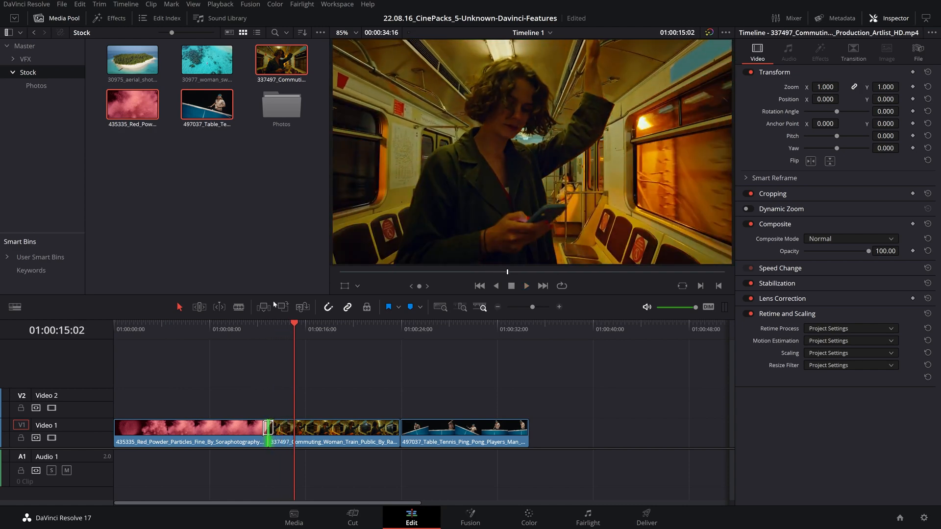
# Step: Apply the default transition at the cut between the red powder and train clips
pyautogui.click(321, 328)
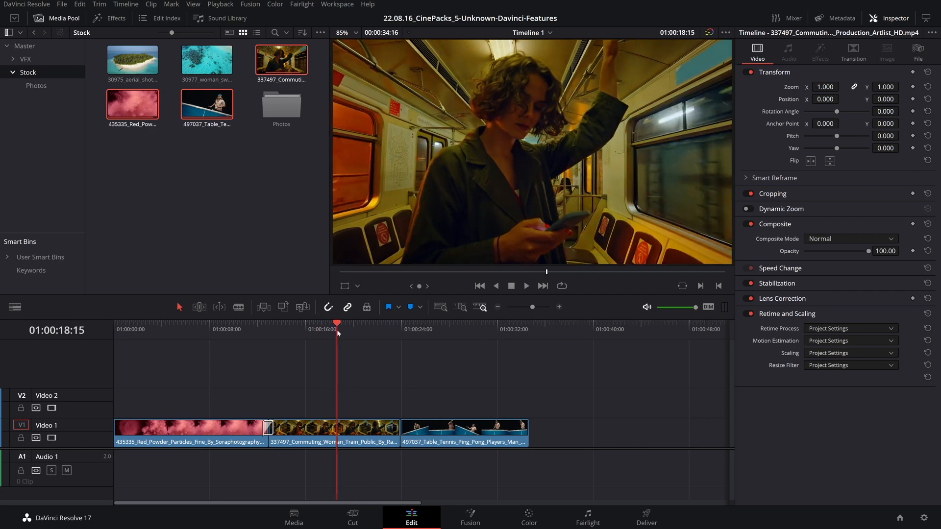
pyautogui.click(238, 306)
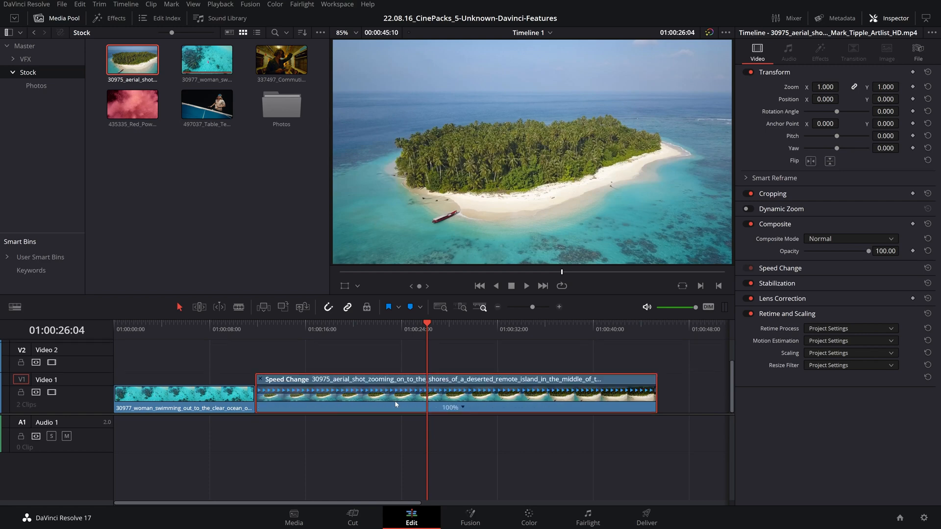
pyautogui.moveTo(438, 335)
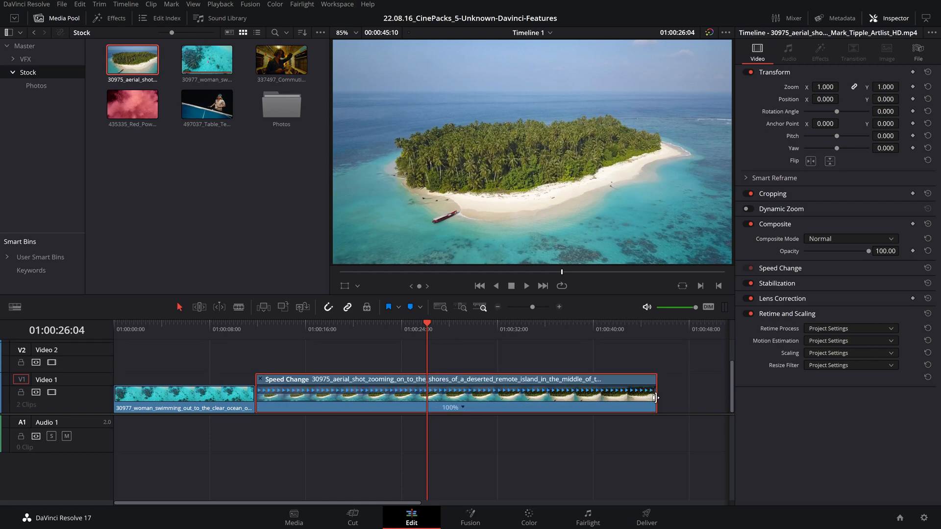
# Step: Drag the island clip's right retime handle left to shorten and speed it up
pyautogui.moveTo(655, 397); pyautogui.dragTo(423, 397)
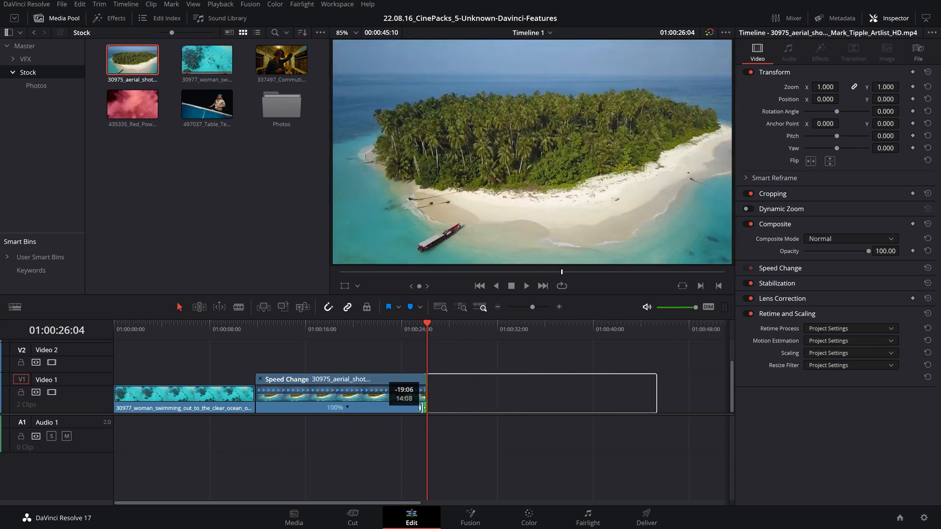
pyautogui.moveTo(423, 399); pyautogui.dragTo(474, 399)
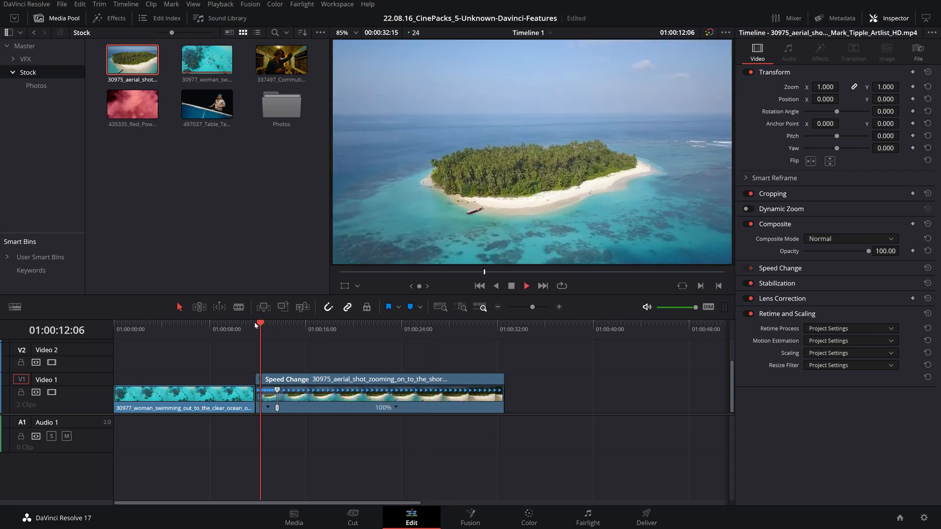
# Step: Set the island clip's opening section to 800% speed and play it back
pyautogui.click(285, 328)
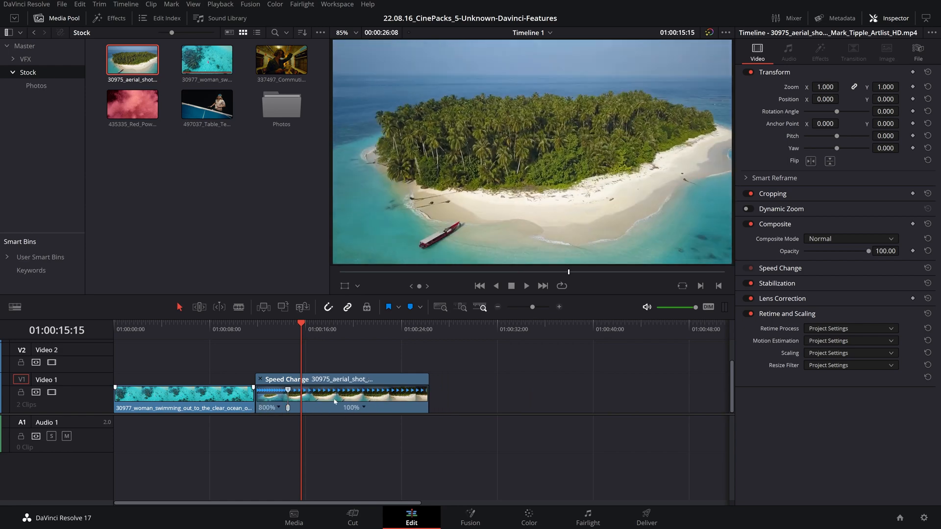
pyautogui.click(256, 329)
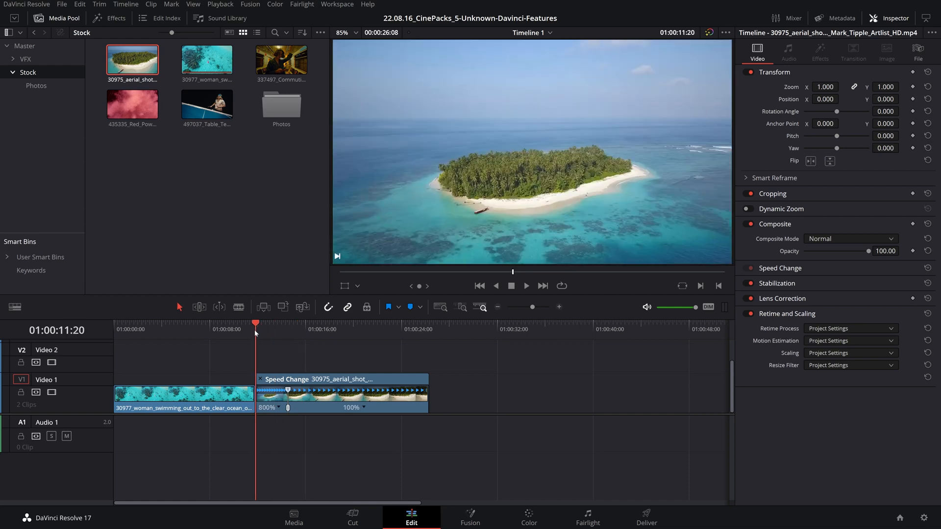
pyautogui.click(526, 286)
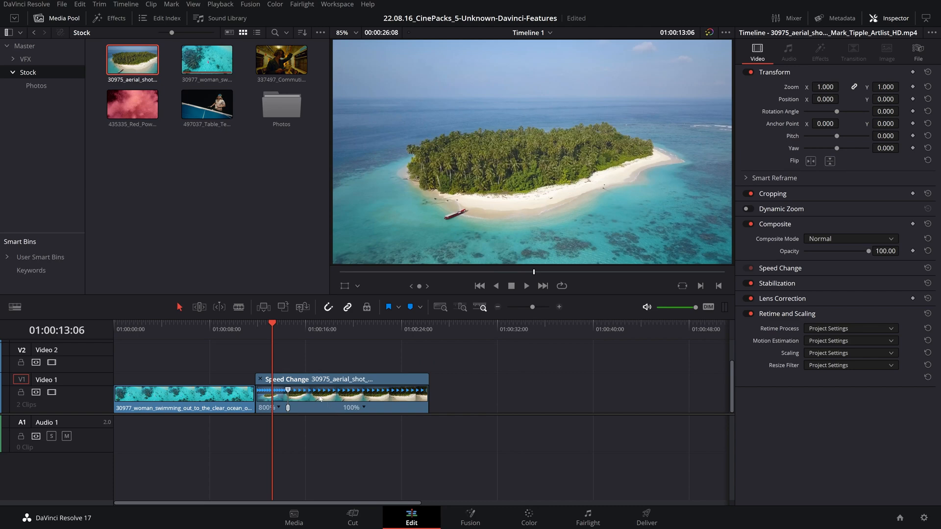
# Step: Ease the island clip's speed point via the Retime Curve and play the ramp
pyautogui.rightClick(321, 396)
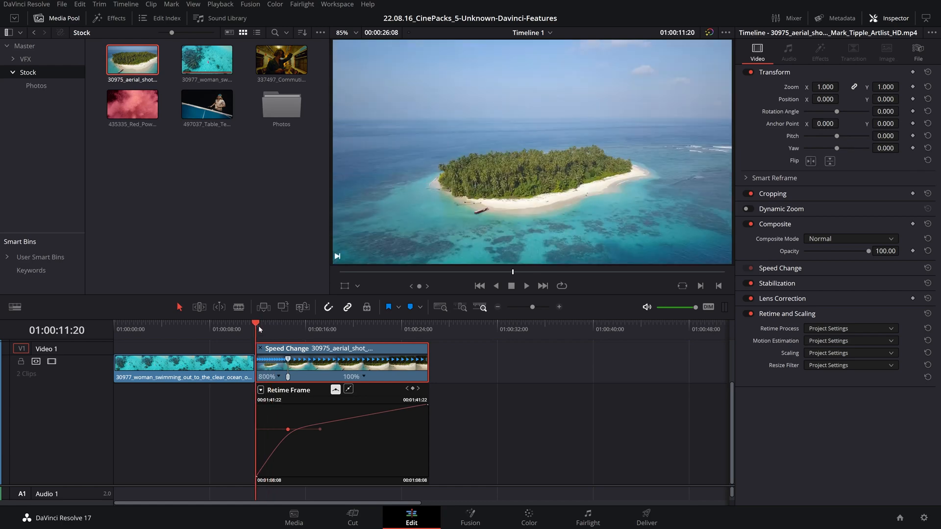
pyautogui.click(525, 285)
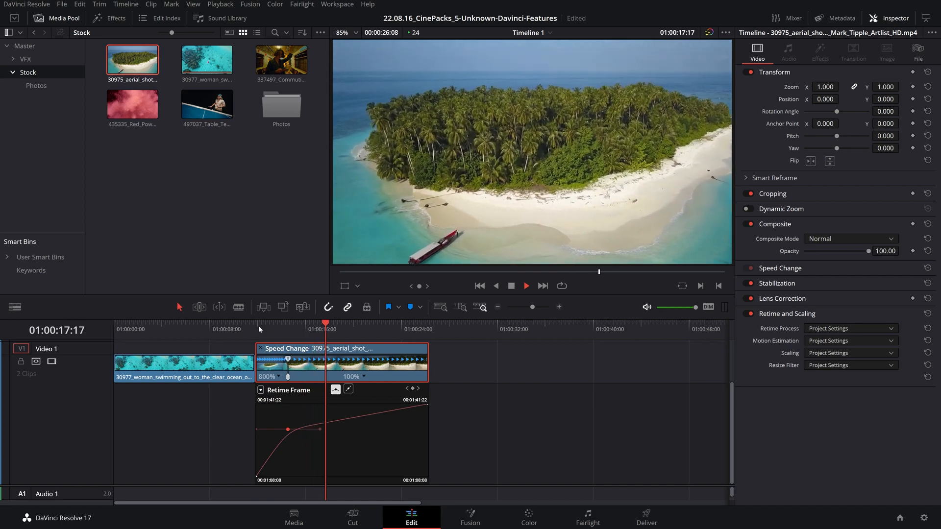
pyautogui.click(525, 286)
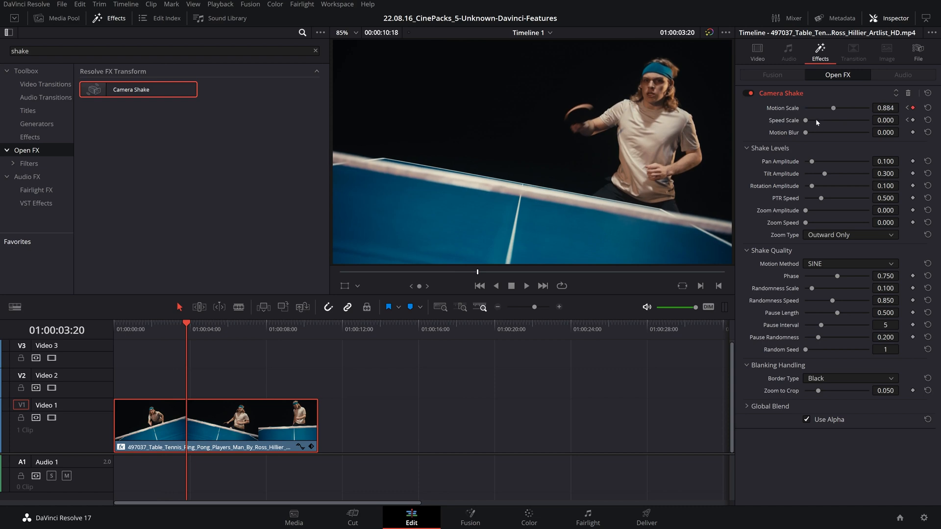
# Step: Raise Camera Shake Speed Scale to about 0.85 and show it in the curve editor
pyautogui.moveTo(807, 120); pyautogui.dragTo(849, 120)
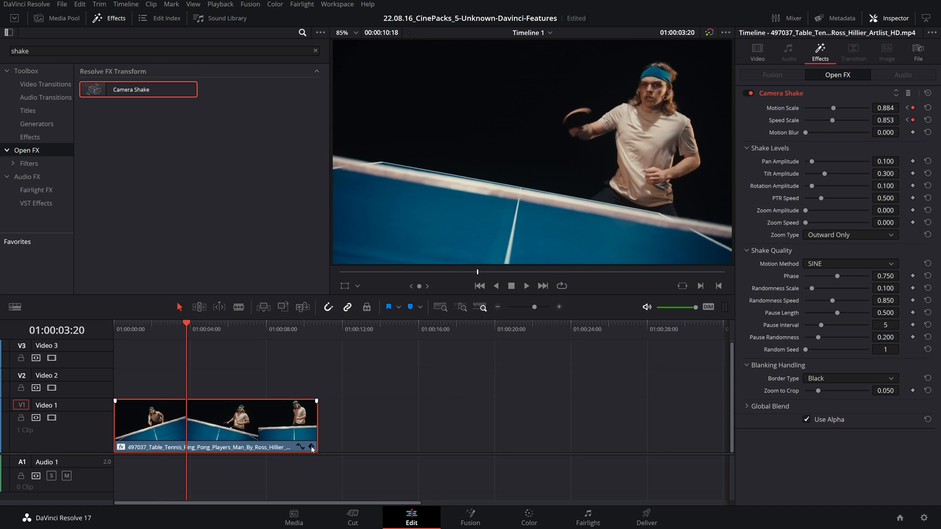
pyautogui.moveTo(294, 400)
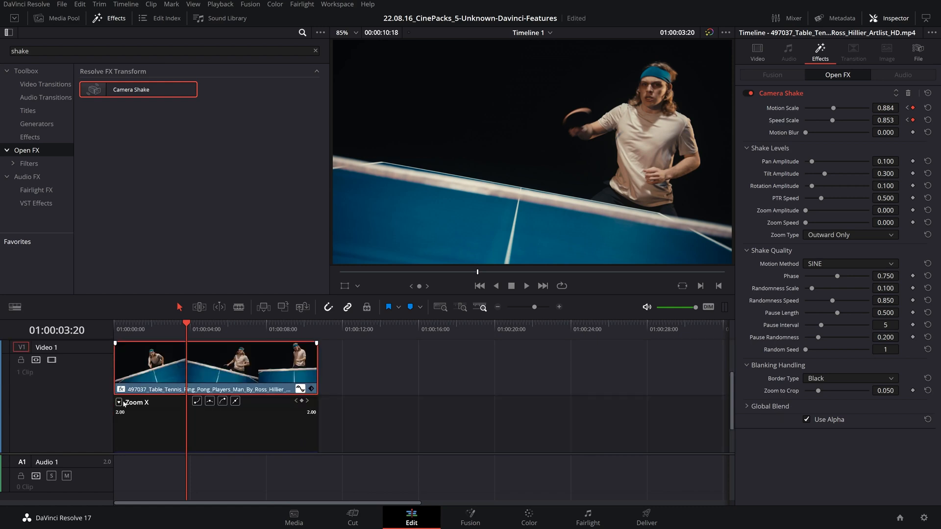
pyautogui.click(119, 403)
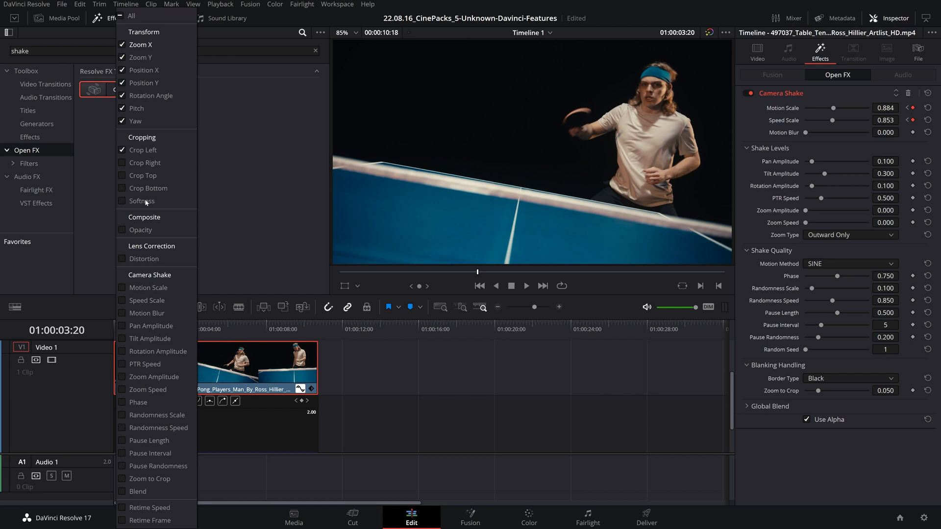
pyautogui.moveTo(146, 317)
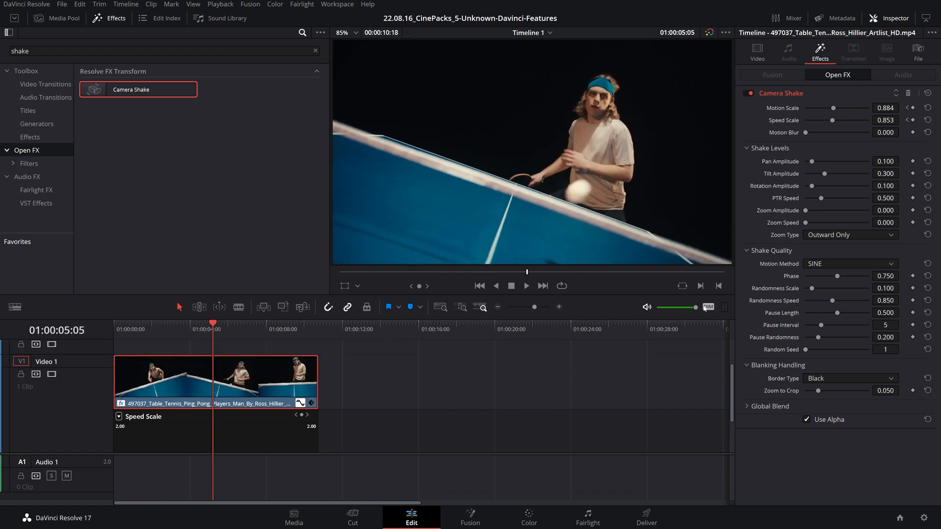
pyautogui.click(528, 517)
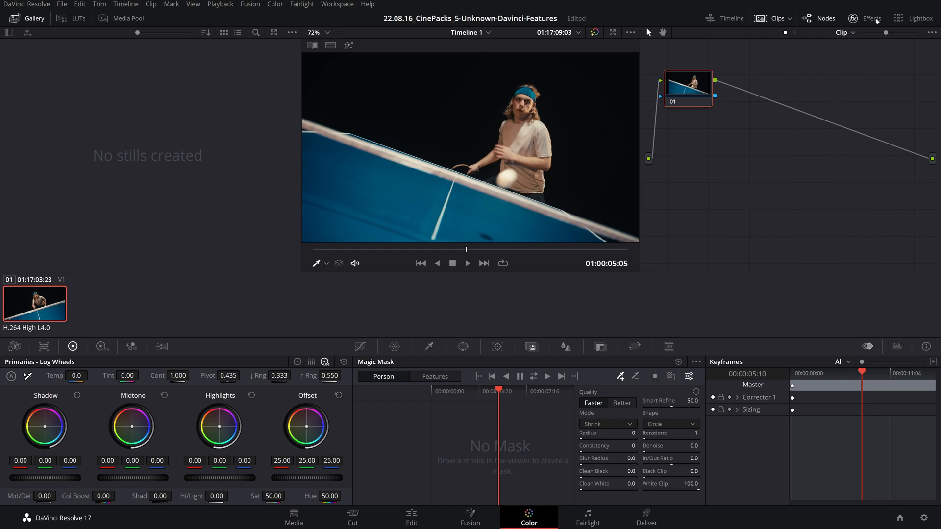
# Step: Open the Color page Effects library and search for 'shak' to find Camera Shake
pyautogui.click(872, 18)
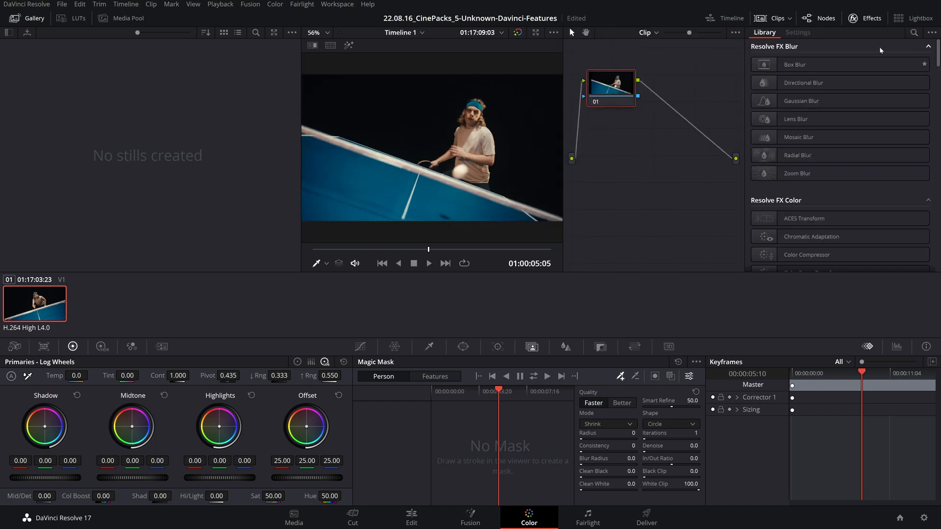
pyautogui.click(913, 32)
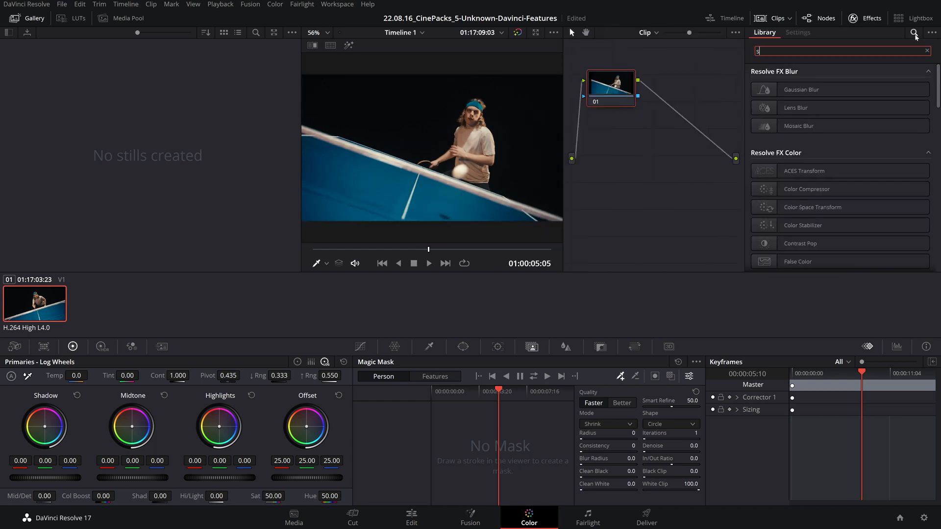
pyautogui.write('shak')
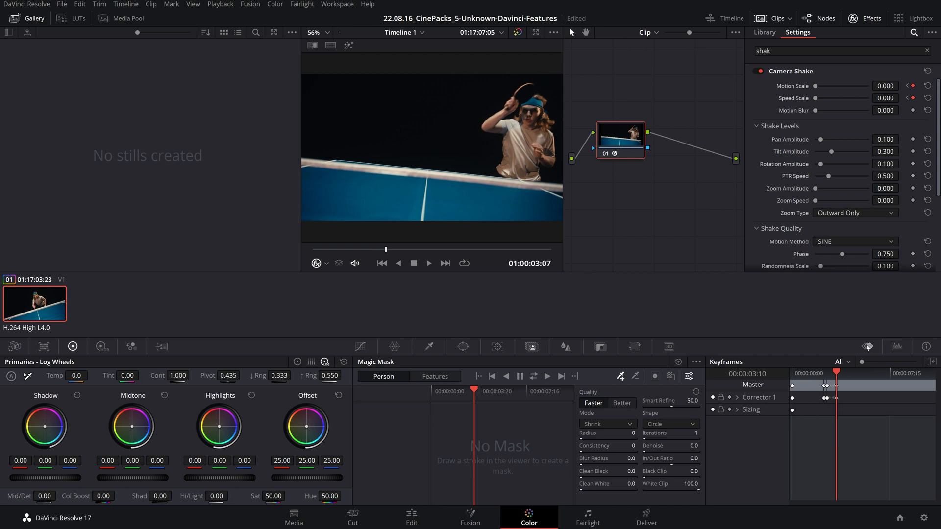
pyautogui.moveTo(809, 408)
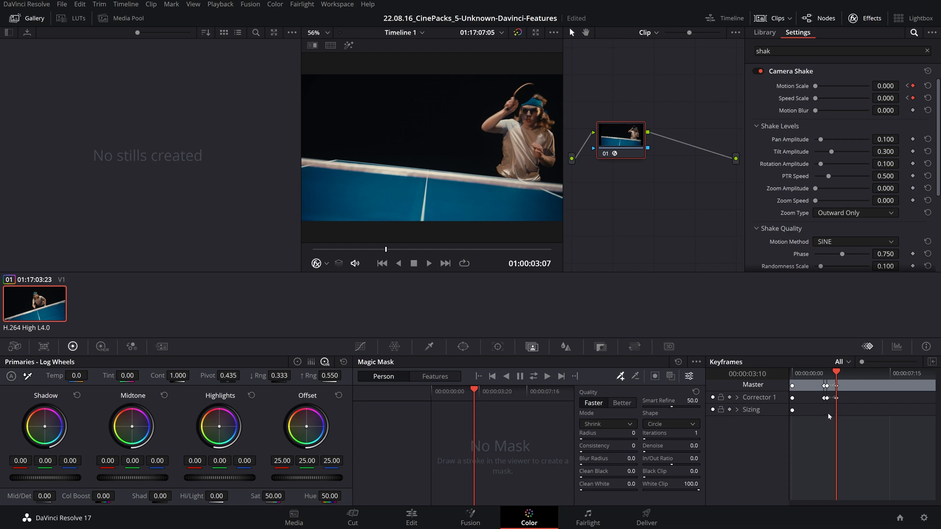
pyautogui.moveTo(829, 419)
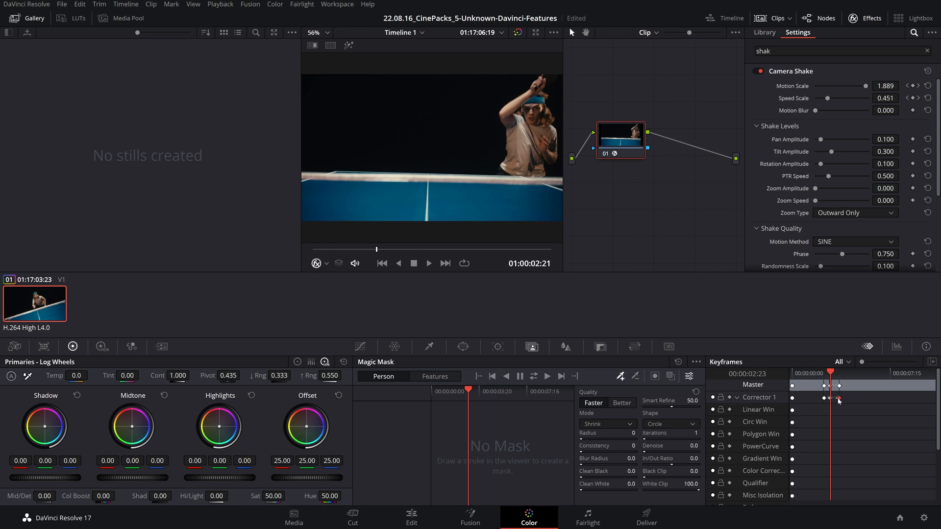
# Step: Show Power Bins and expand the Master power bin to reveal its pack folders
pyautogui.click(411, 517)
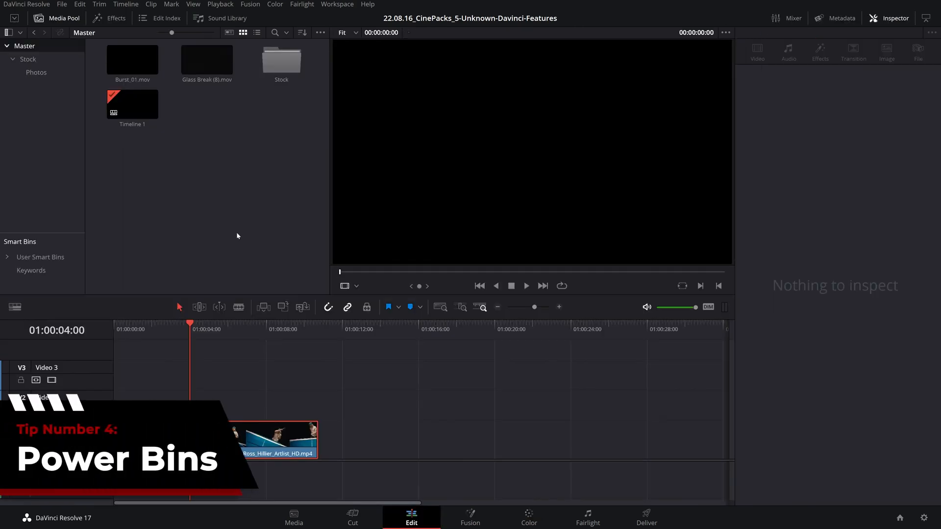
pyautogui.moveTo(209, 93)
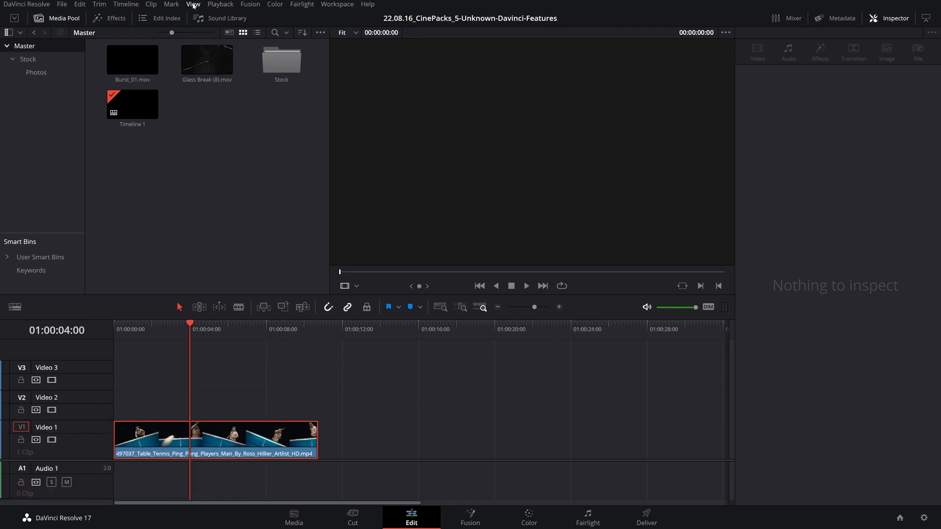
pyautogui.click(193, 5)
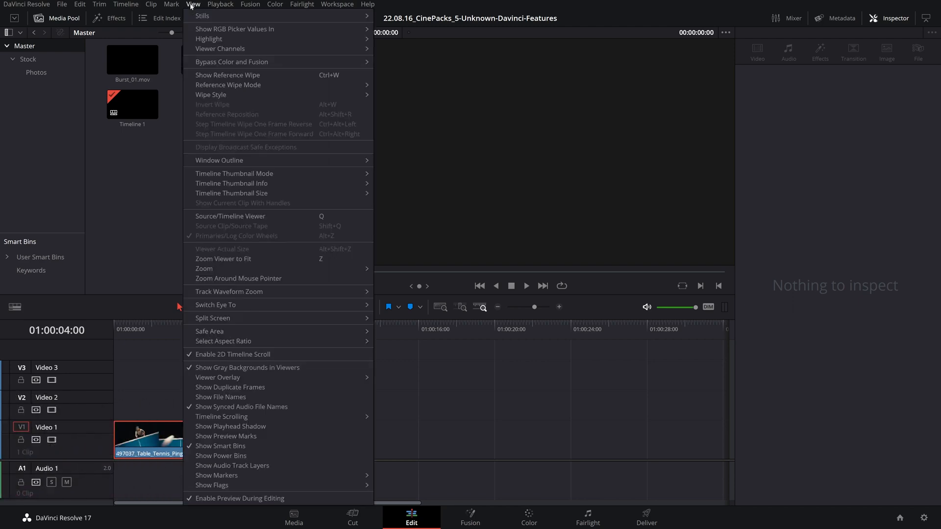
pyautogui.moveTo(220, 458)
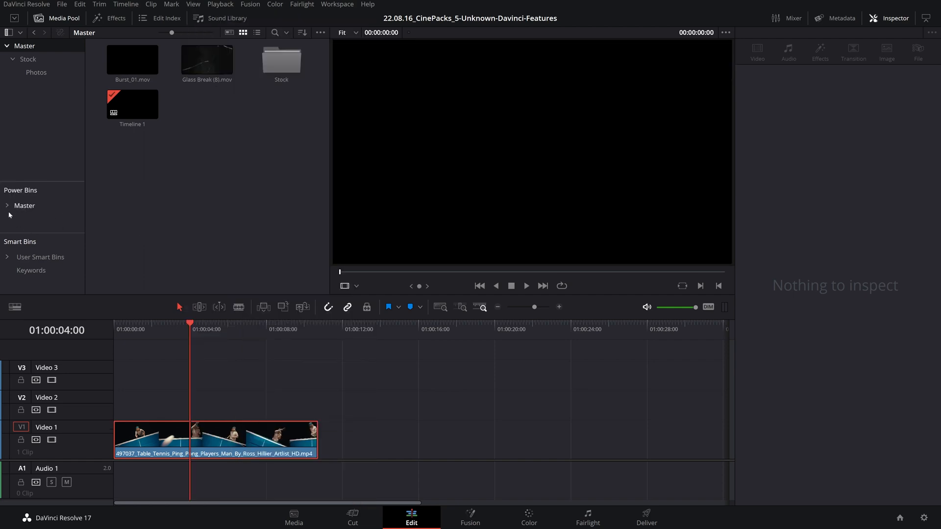
pyautogui.click(6, 205)
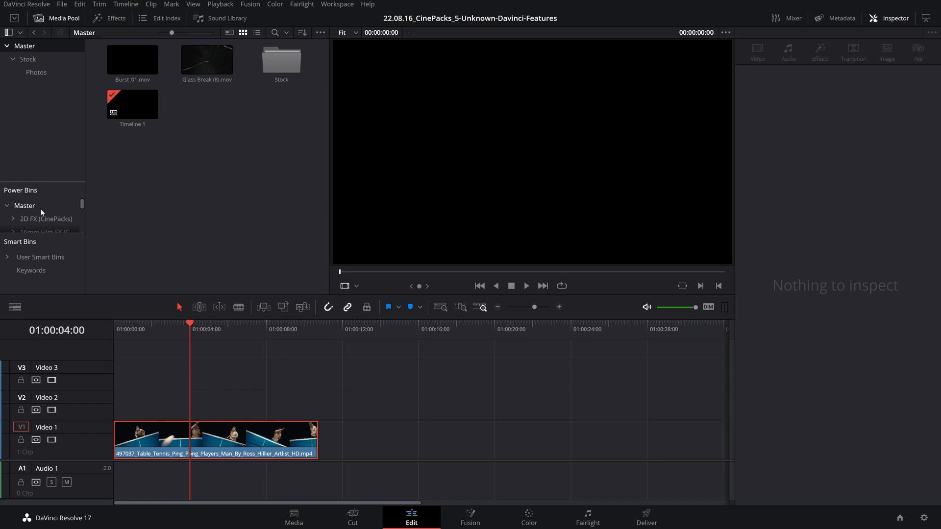
pyautogui.moveTo(41, 211)
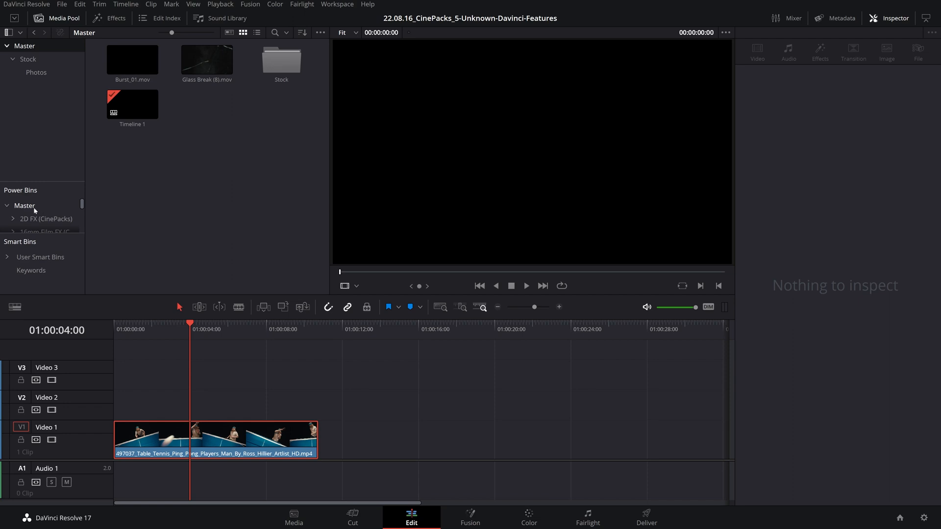
pyautogui.click(293, 516)
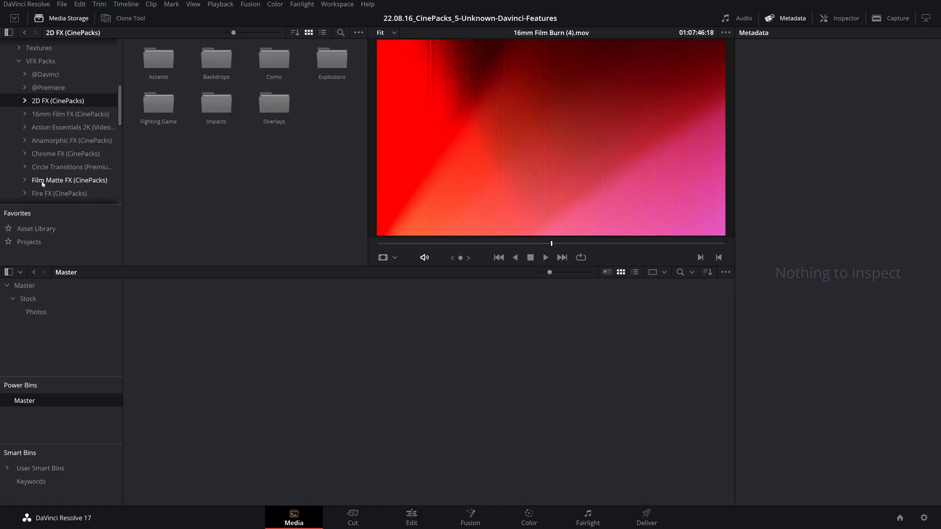
# Step: Browse the Fire FX CinePacks folders and drag pack folders into the Master power bin
pyautogui.click(59, 192)
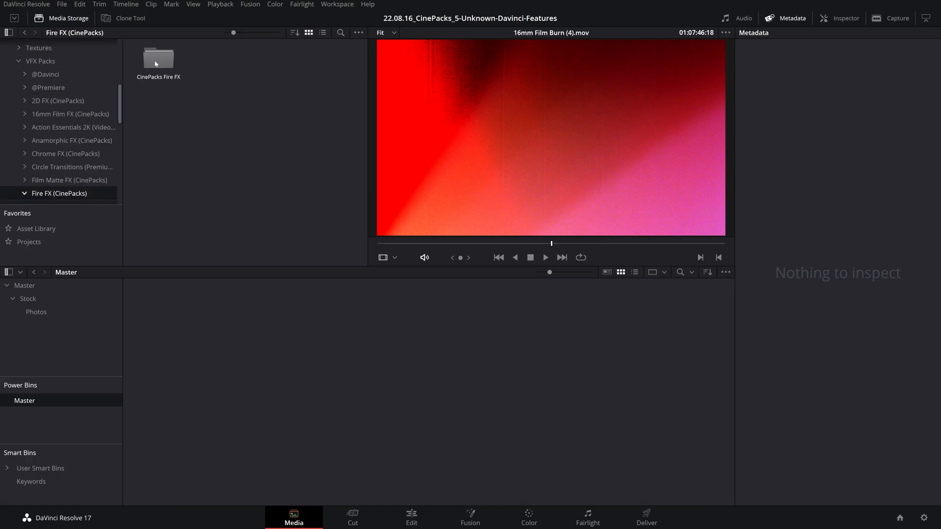
pyautogui.doubleClick(158, 58)
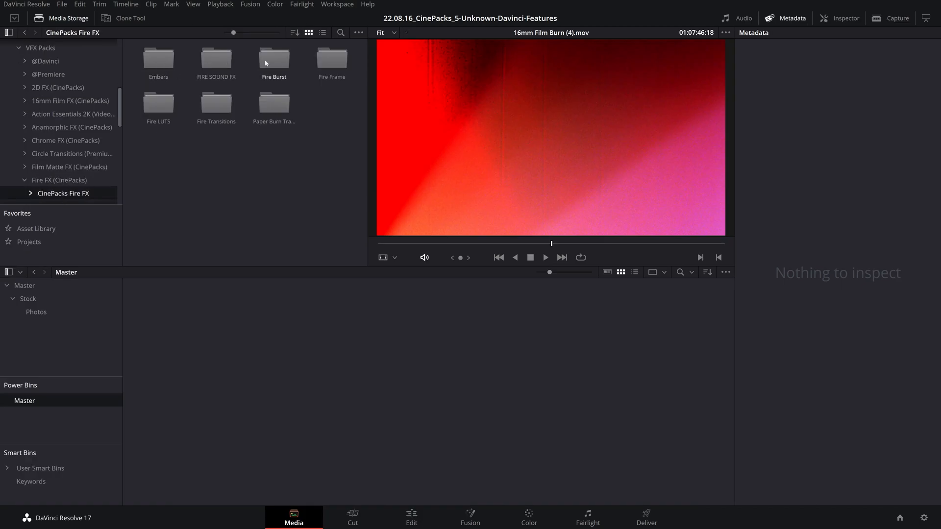
pyautogui.doubleClick(273, 59)
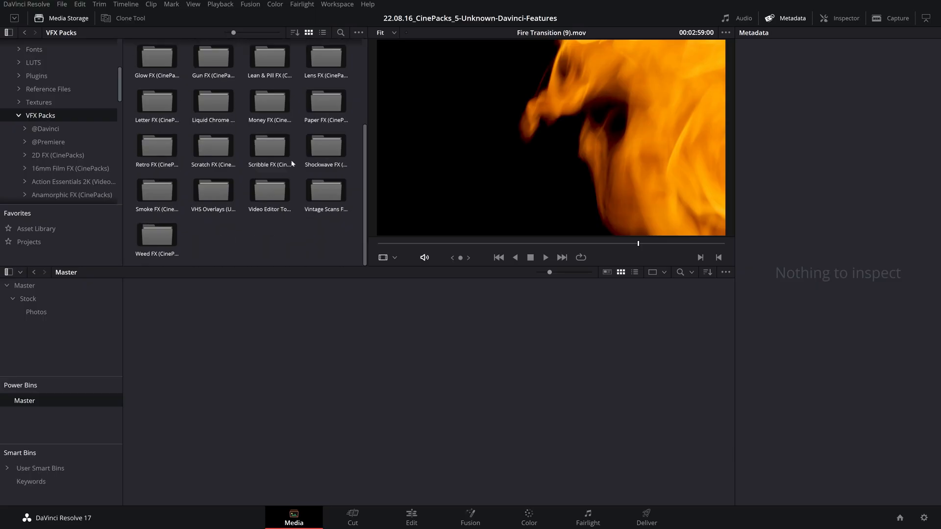
pyautogui.moveTo(269, 146); pyautogui.dragTo(311, 384)
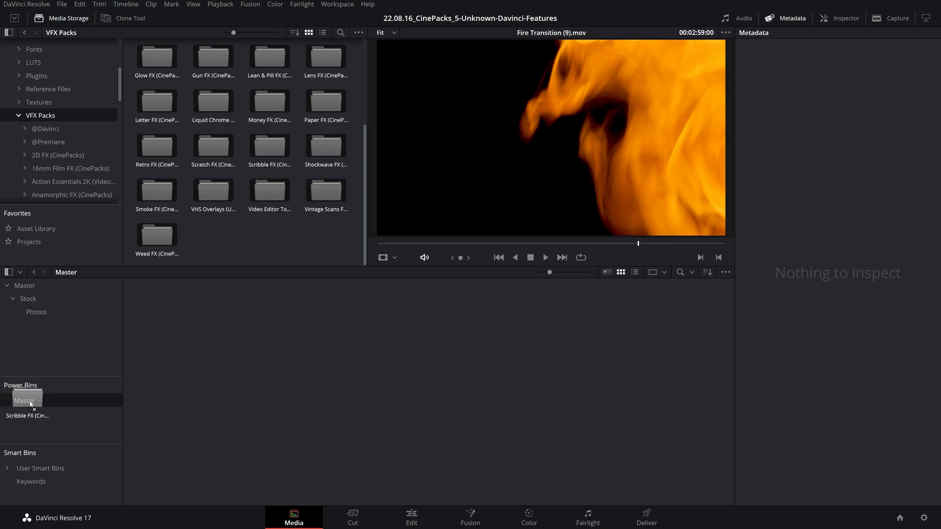
pyautogui.click(411, 516)
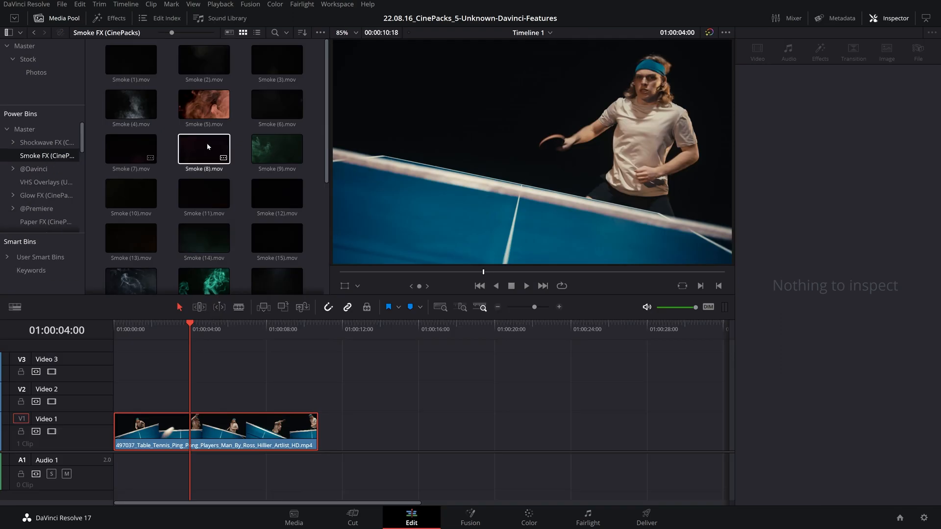
# Step: Inspect the Smoke (8).mov clip, then open the Photos bin of stills
pyautogui.click(203, 149)
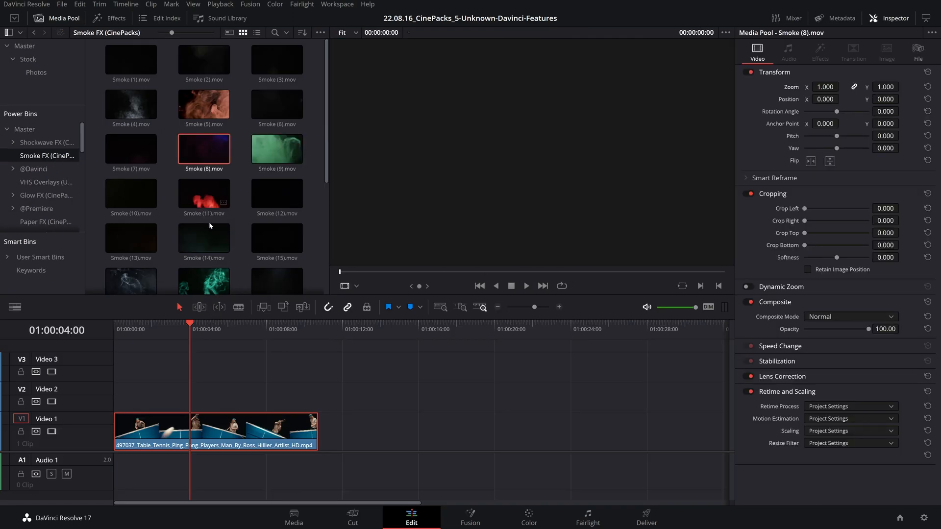
pyautogui.moveTo(238, 219)
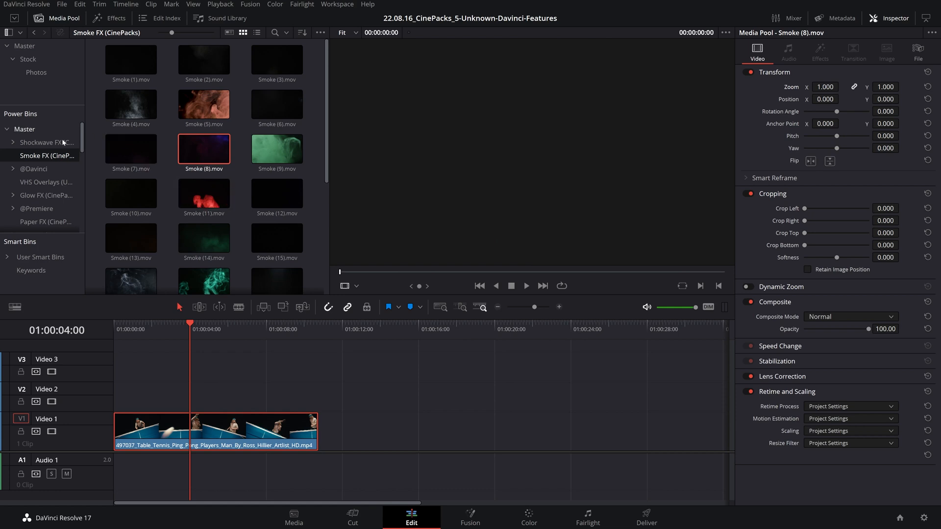
pyautogui.moveTo(37, 155)
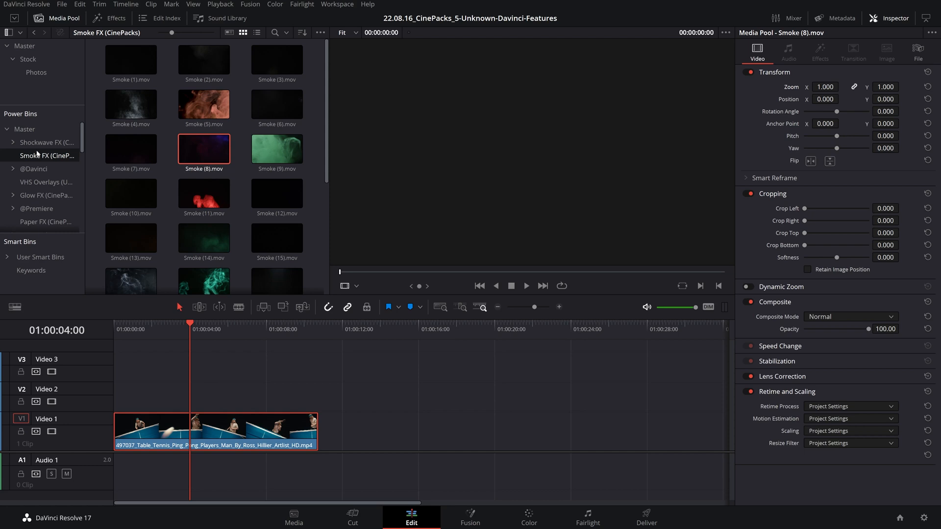
pyautogui.moveTo(36, 132)
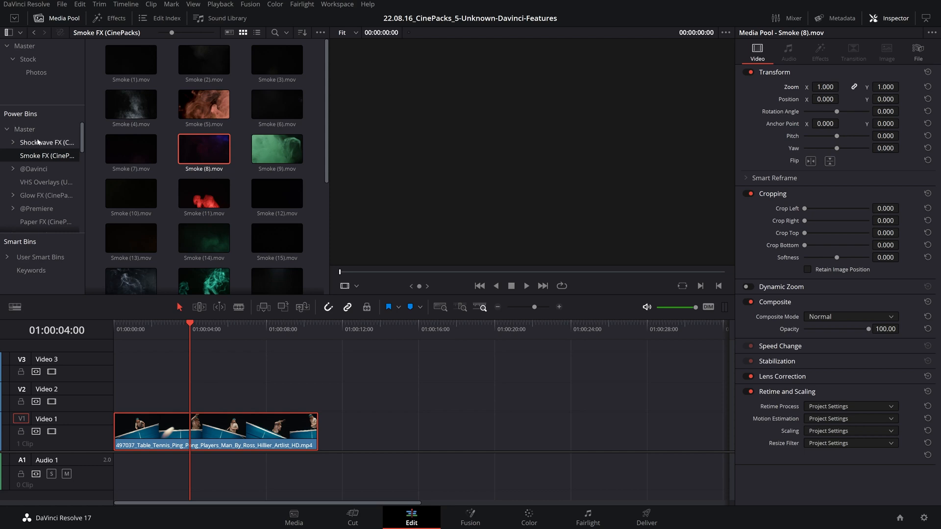
pyautogui.click(36, 72)
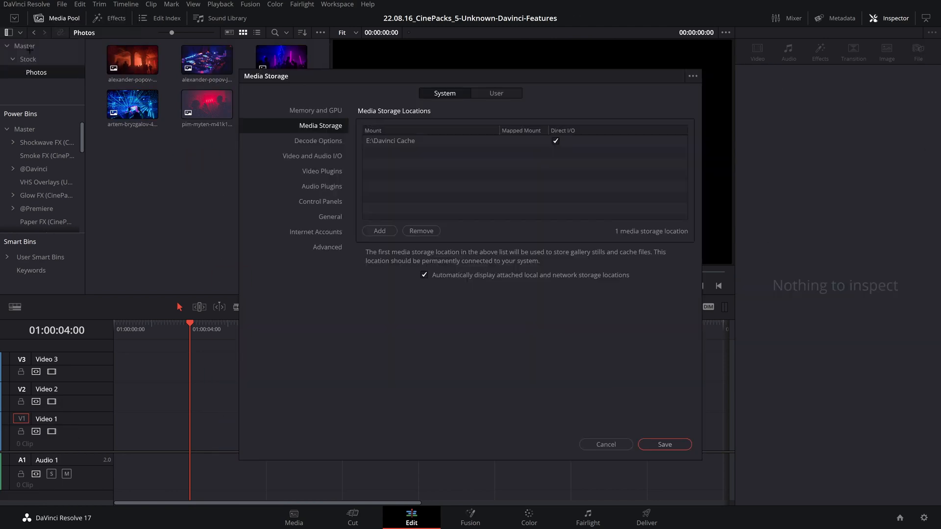
# Step: Set the user Editing preference for standard still duration to 3 seconds and save
pyautogui.click(495, 93)
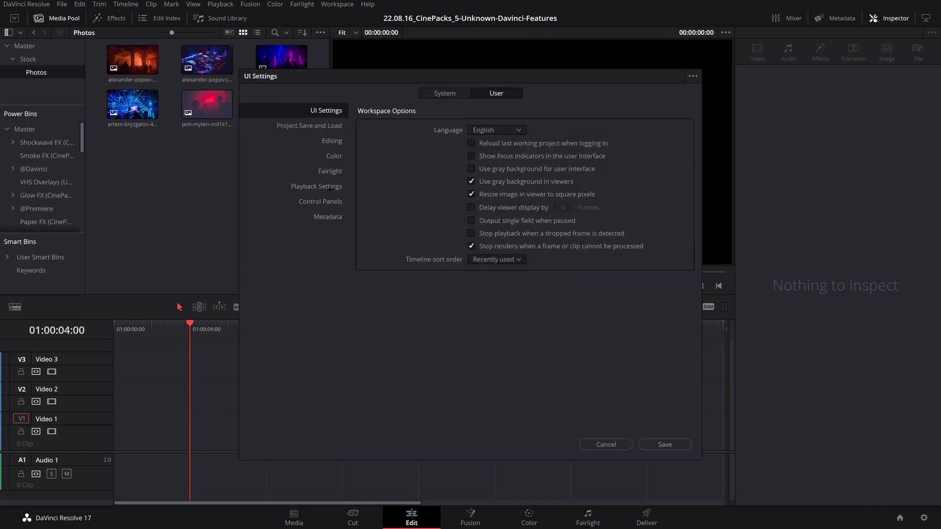
pyautogui.click(332, 140)
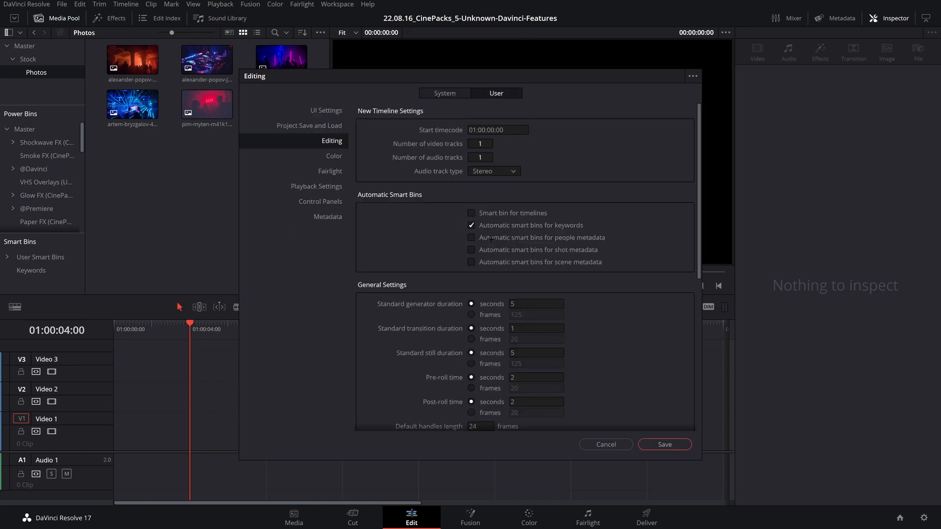
pyautogui.scroll(-3)
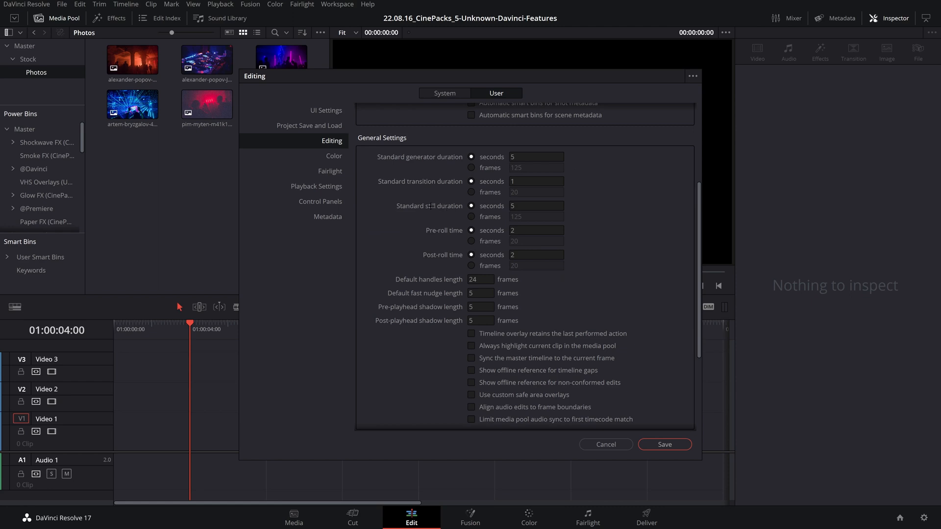
pyautogui.click(535, 206)
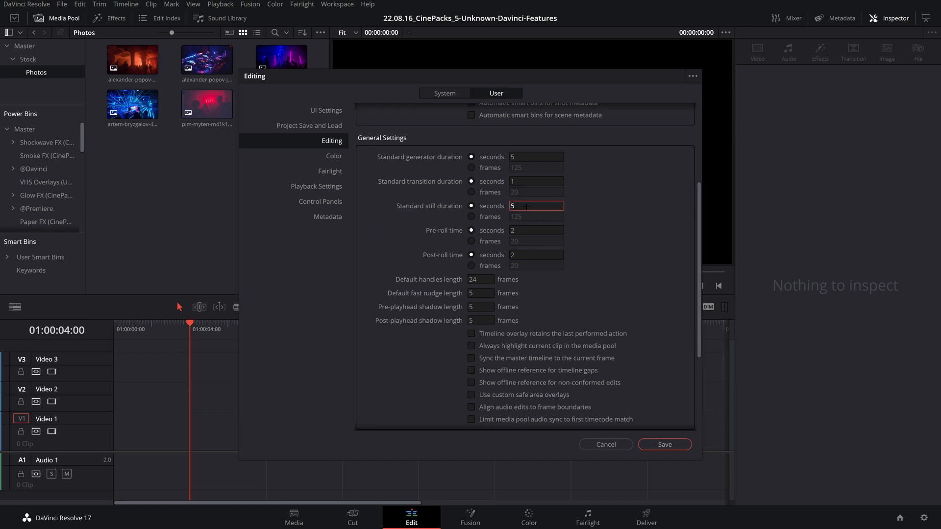
pyautogui.write('3')
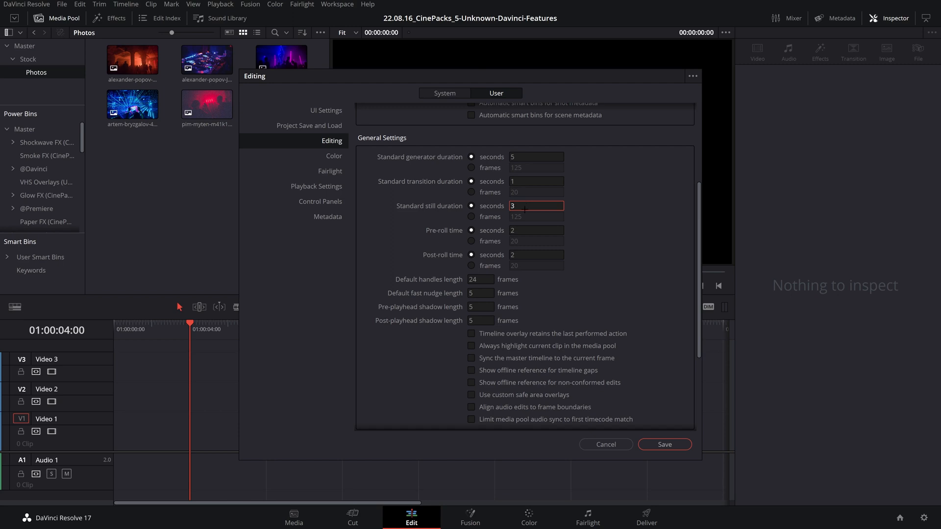
pyautogui.click(663, 444)
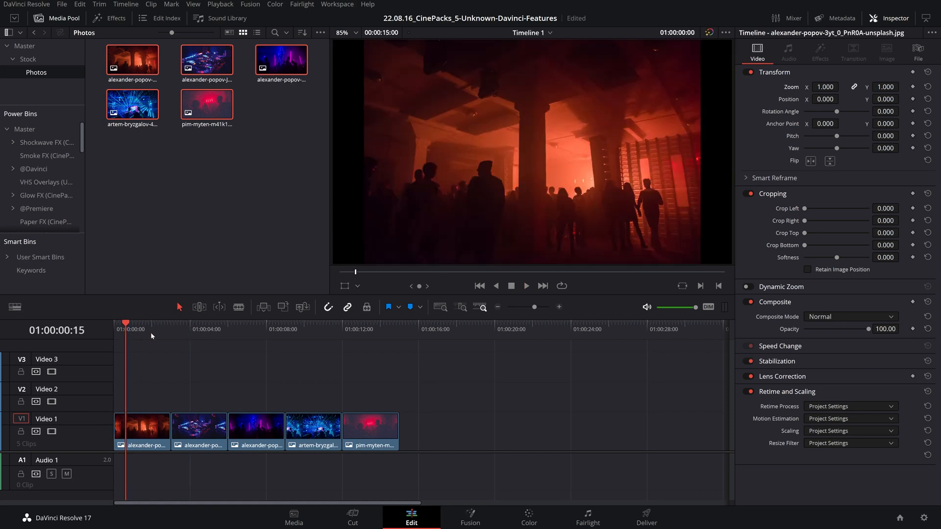
# Step: Scrub the playhead across the 3-second photo clips on the timeline
pyautogui.click(209, 329)
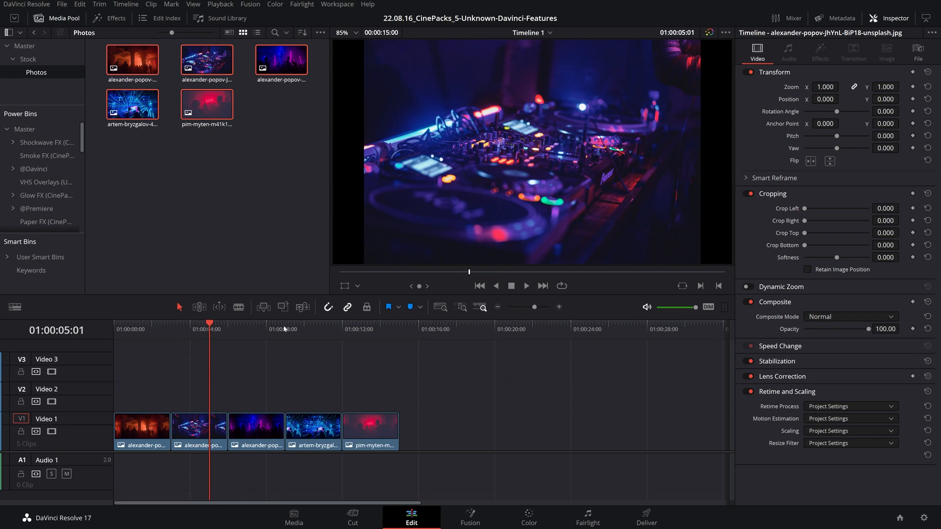
pyautogui.click(354, 329)
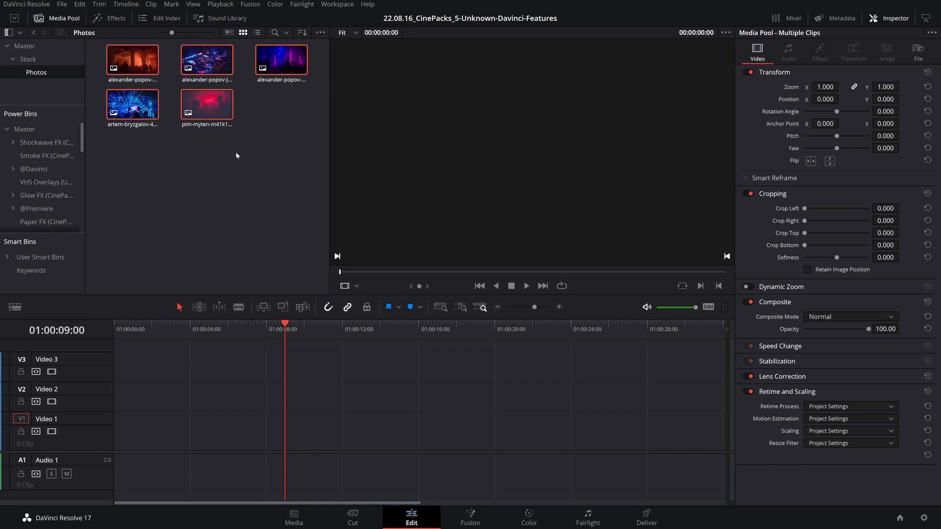
pyautogui.moveTo(773, 340)
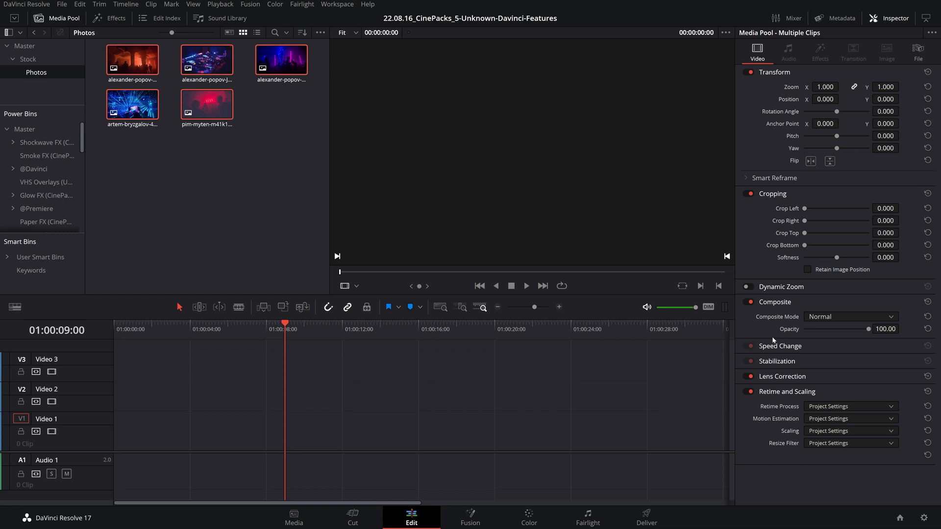
# Step: Set the photos' scaling to Fill, then drag three photos onto the timeline
pyautogui.click(849, 431)
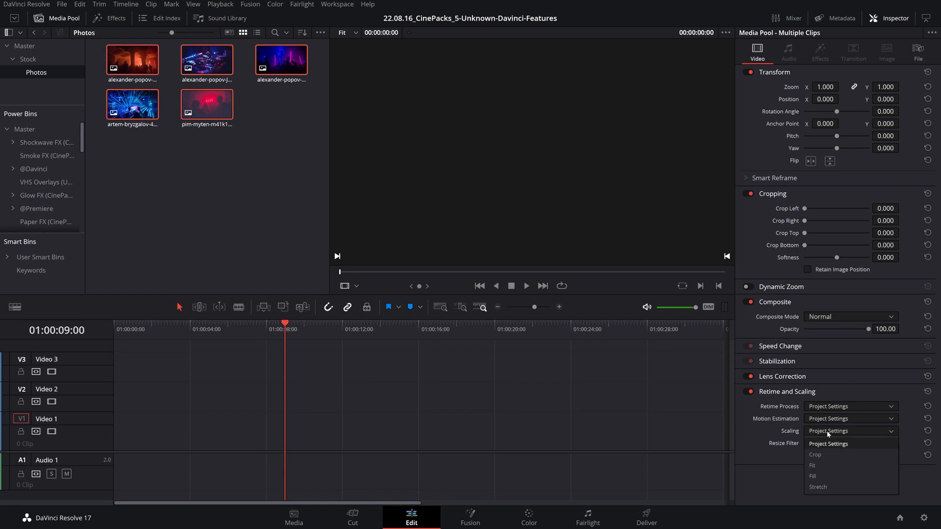
pyautogui.click(813, 476)
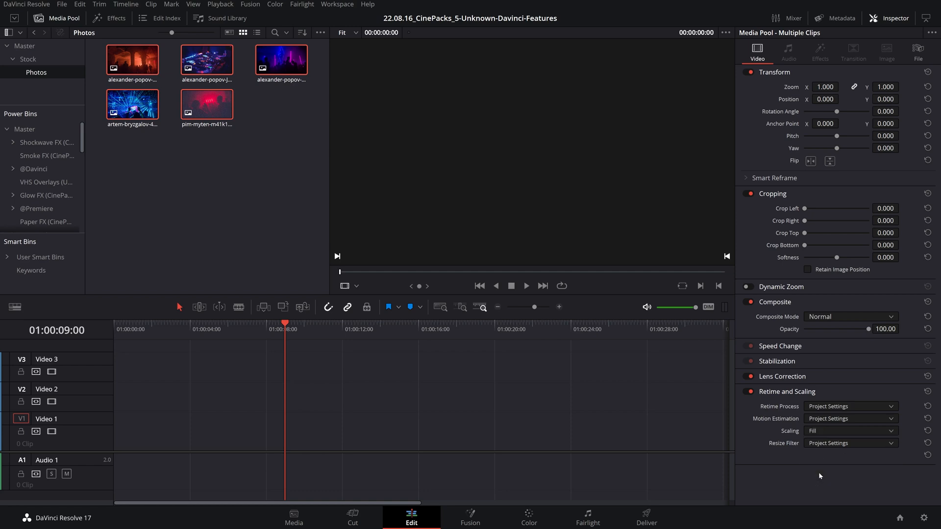
pyautogui.moveTo(207, 106); pyautogui.dragTo(252, 432)
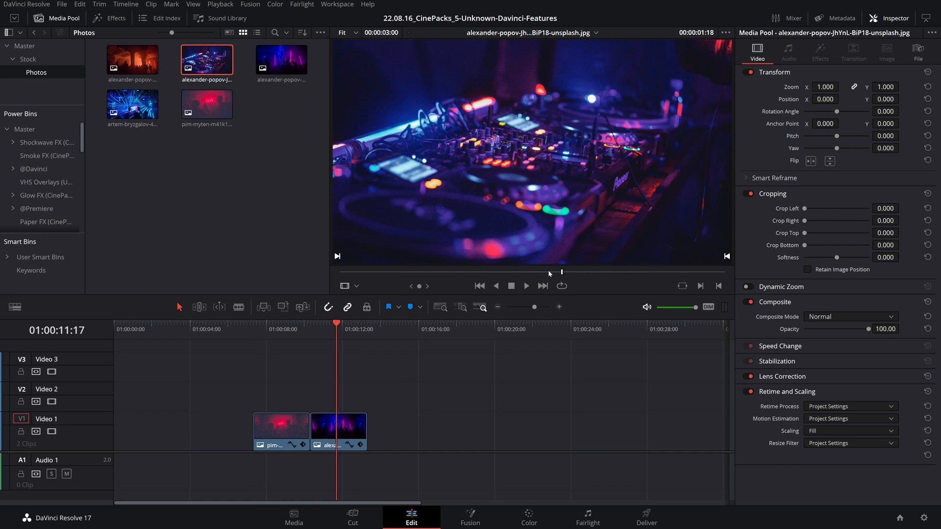
pyautogui.click(281, 58)
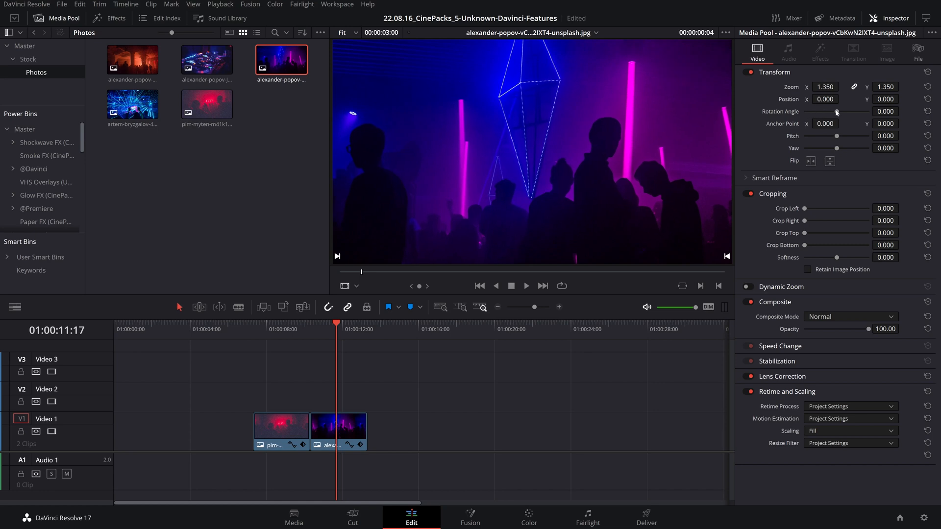
pyautogui.moveTo(835, 111); pyautogui.dragTo(815, 111)
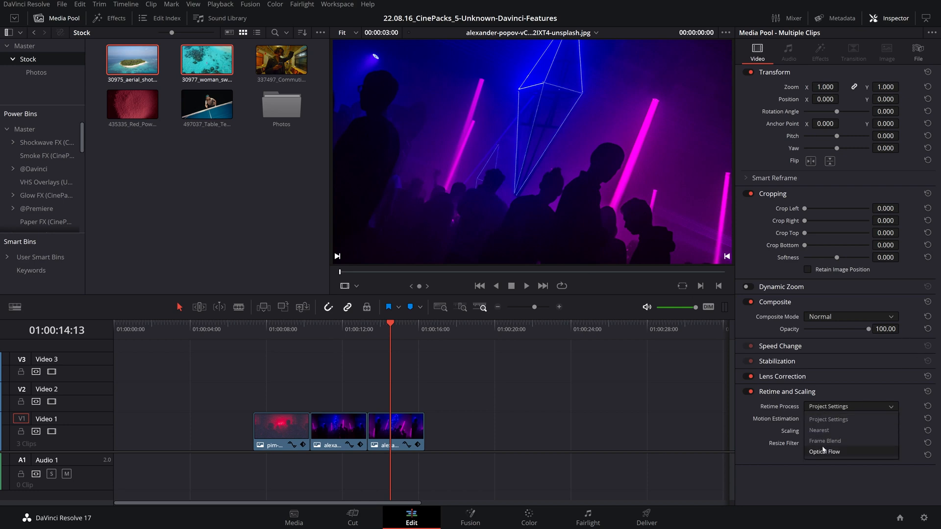
# Step: Give the Stock clips an Optical Flow retime process and preview the aerial island clip
pyautogui.click(825, 452)
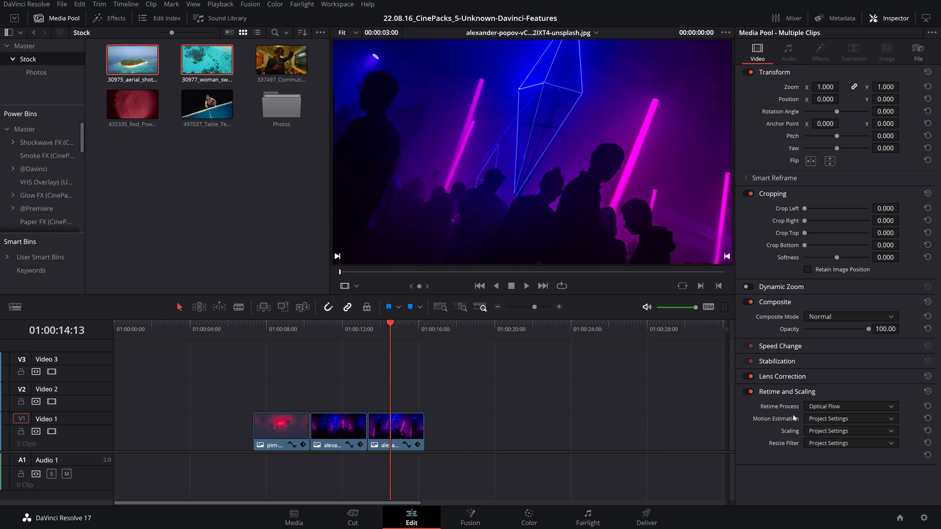
pyautogui.doubleClick(131, 60)
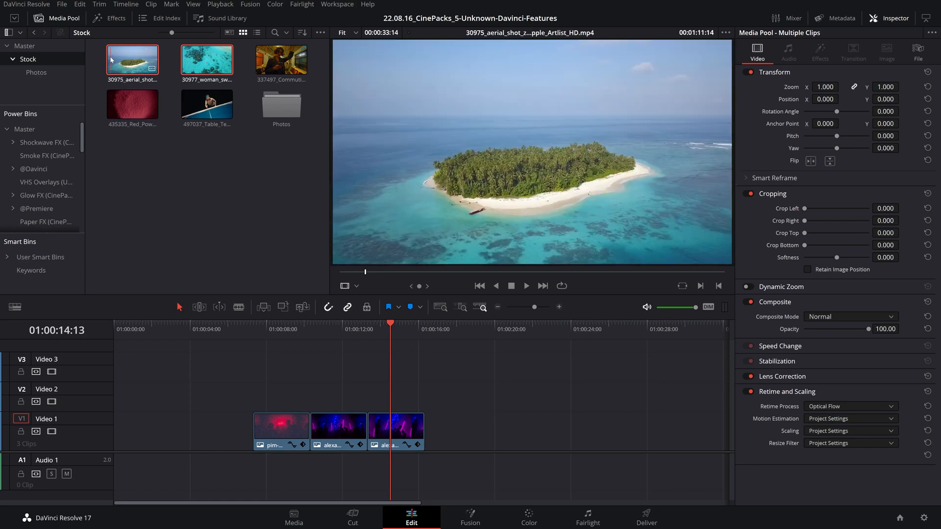